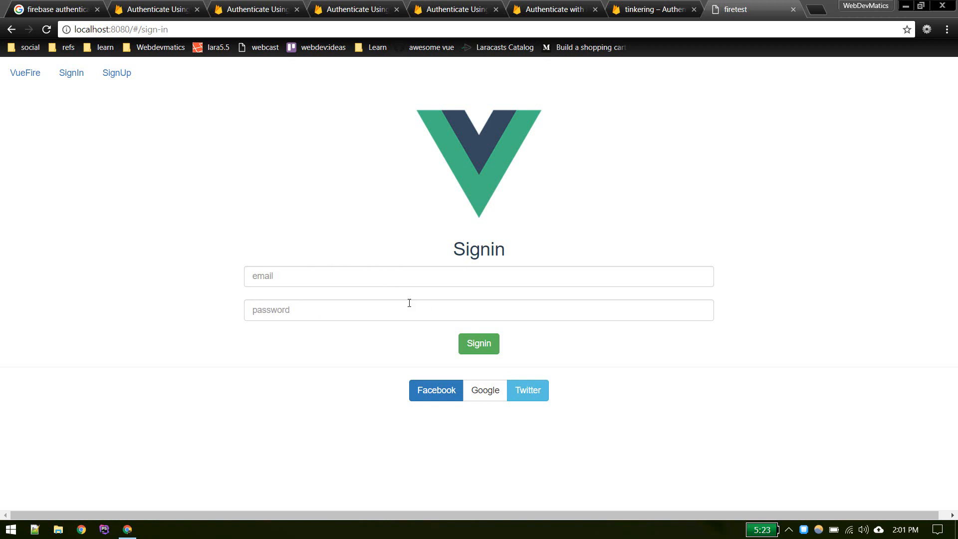
{"action": "mouse_move", "coordinate": [338, 233]}
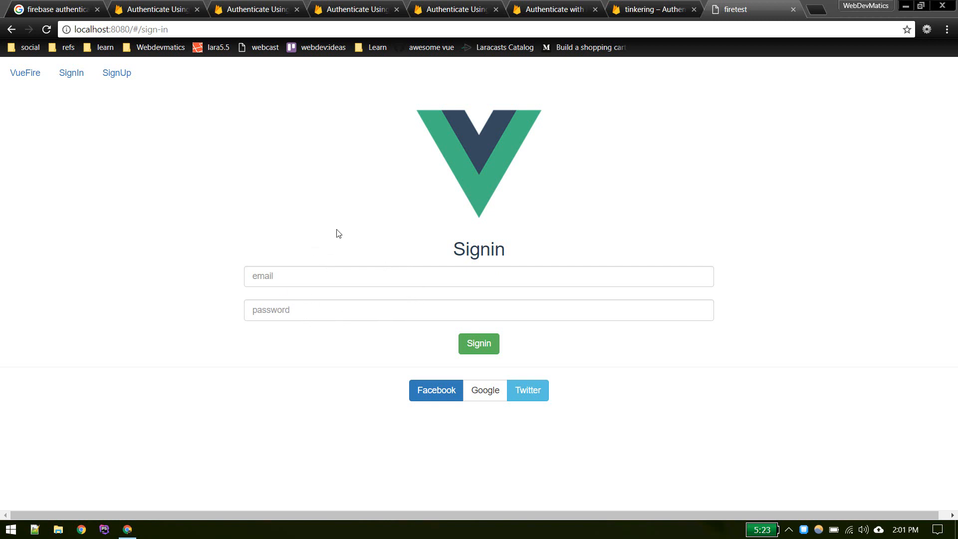
{"action": "mouse_move", "coordinate": [499, 379]}
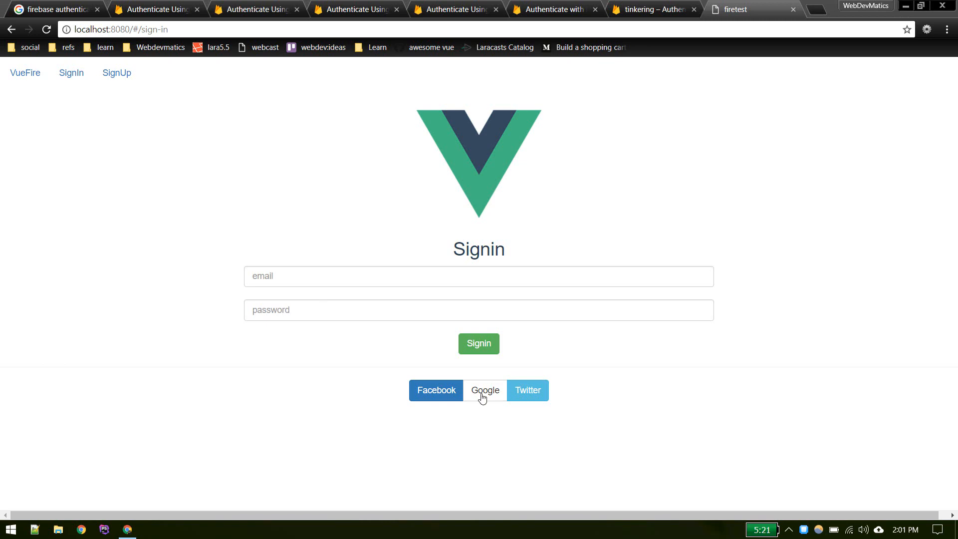
{"action": "mouse_move", "coordinate": [519, 192]}
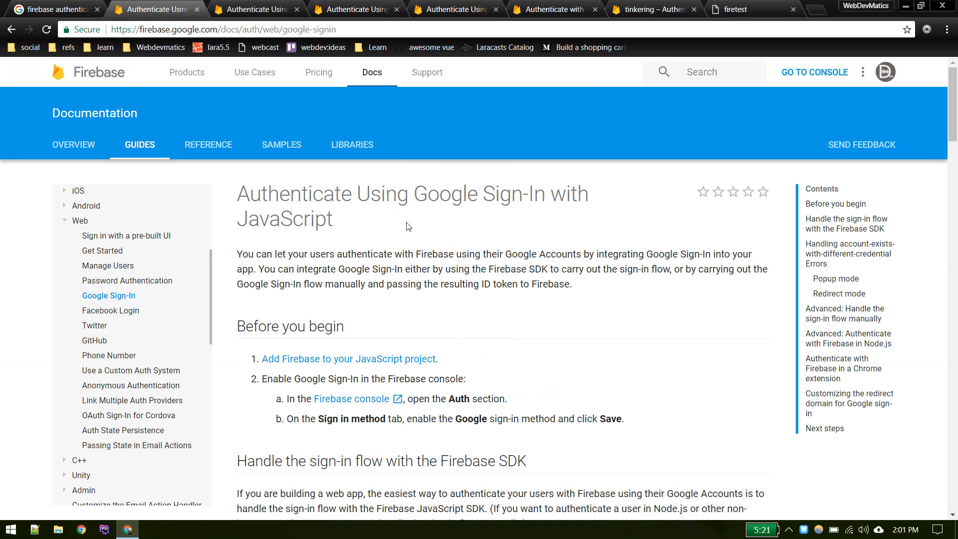
{"action": "mouse_move", "coordinate": [346, 135]}
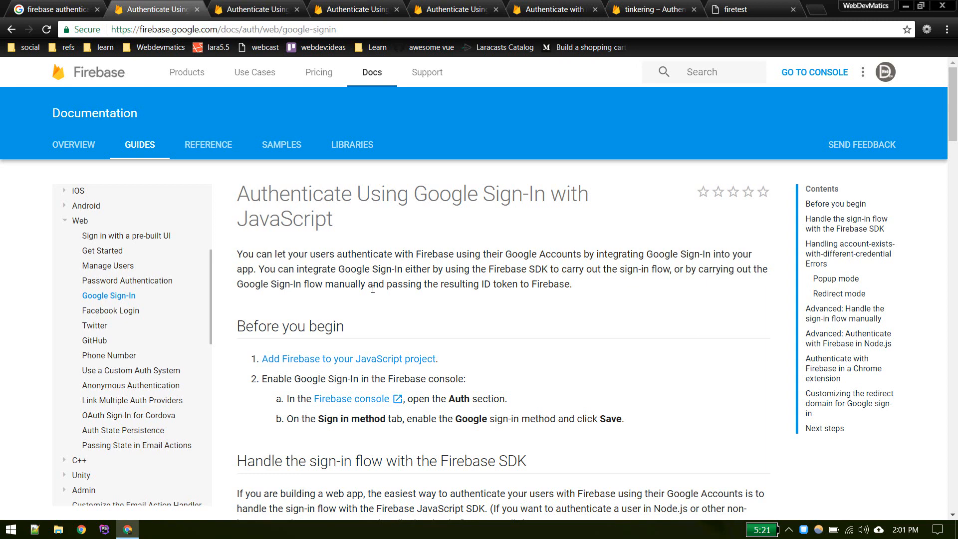
{"action": "mouse_move", "coordinate": [331, 401]}
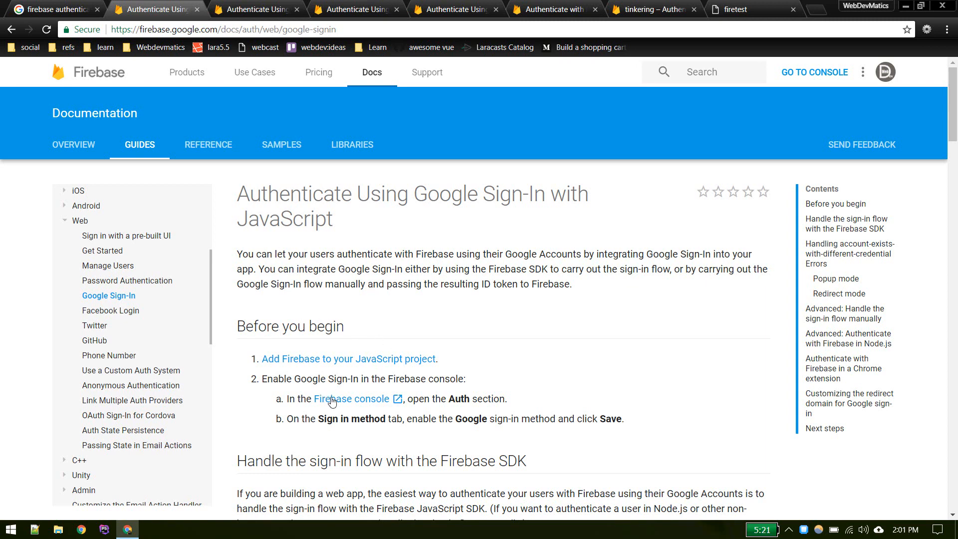
{"action": "mouse_move", "coordinate": [341, 402]}
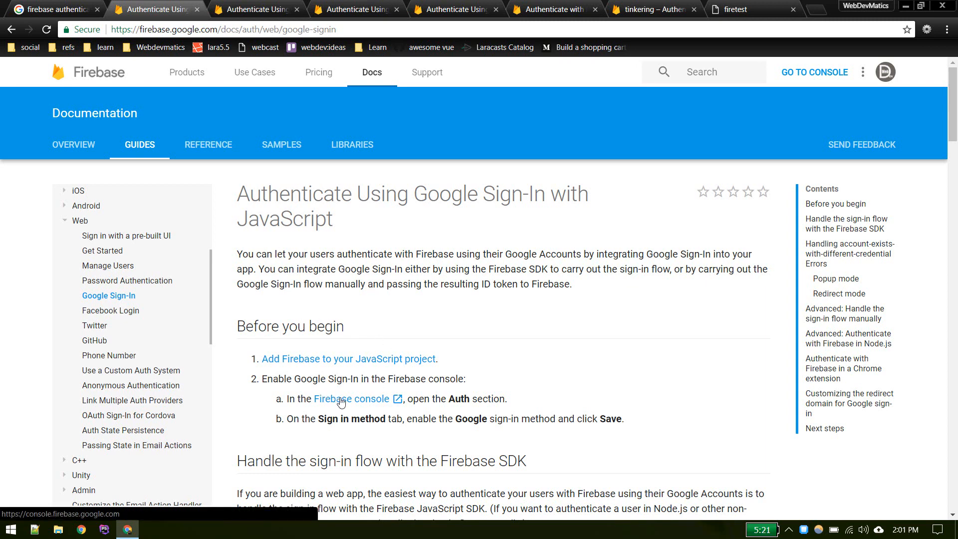
{"action": "mouse_move", "coordinate": [342, 401]}
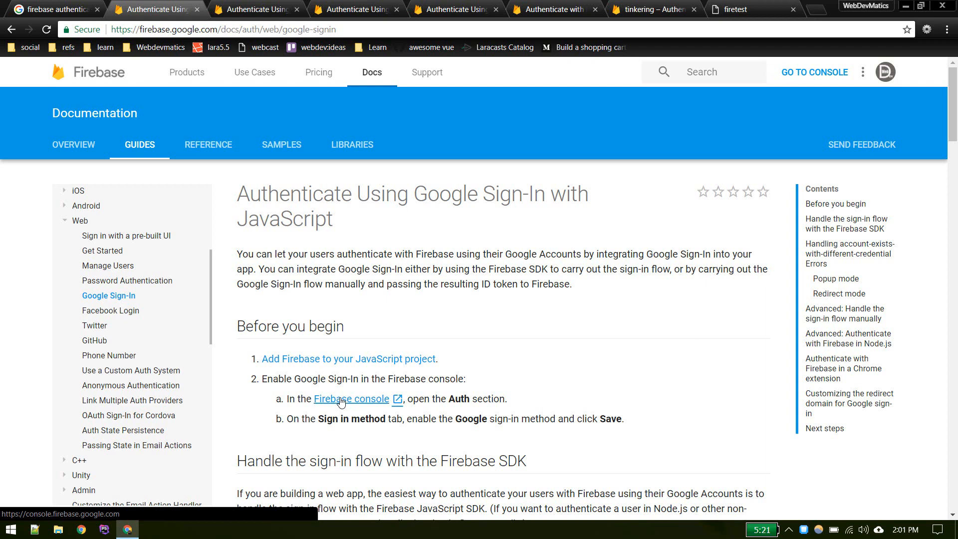
- Follow the guide's 'Firebase console' link to open the tinkering project overview
{"action": "left_click", "coordinate": [351, 399]}
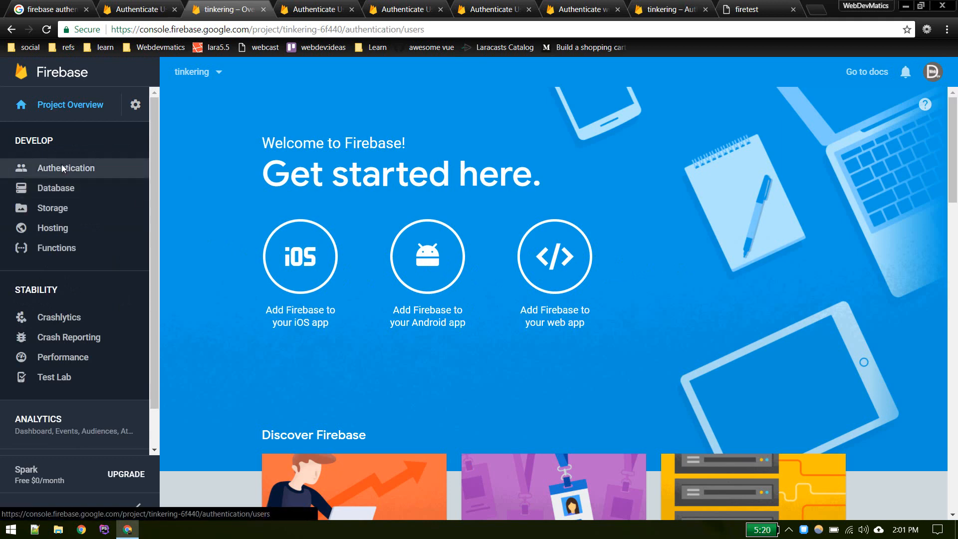
- Open Authentication's Sign-in method list and check the Google provider's enabled settings
{"action": "left_click", "coordinate": [65, 168]}
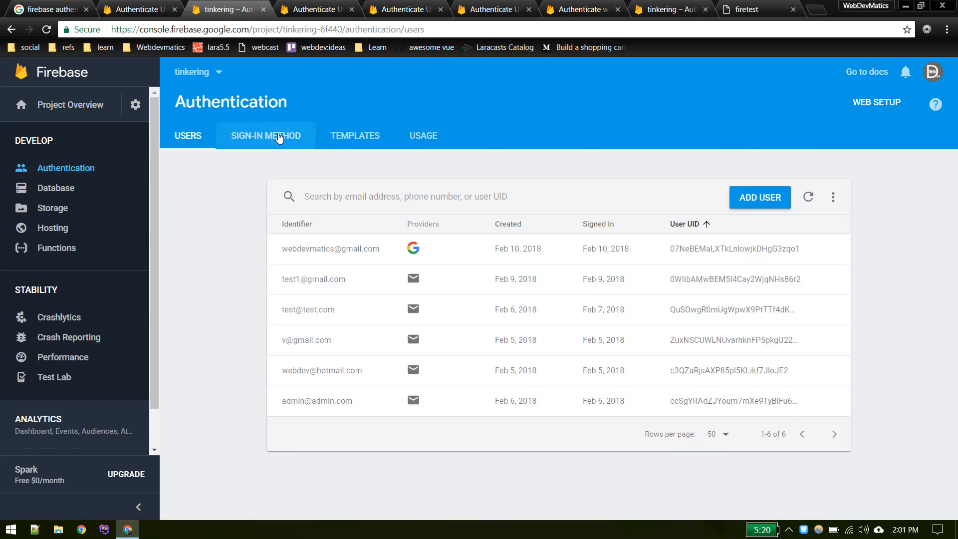
{"action": "left_click", "coordinate": [265, 135]}
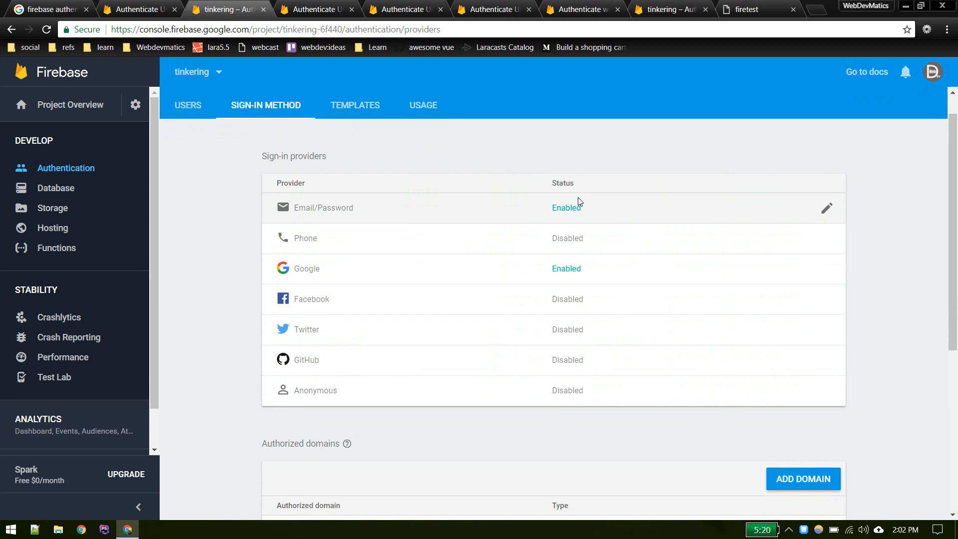
{"action": "mouse_move", "coordinate": [527, 259]}
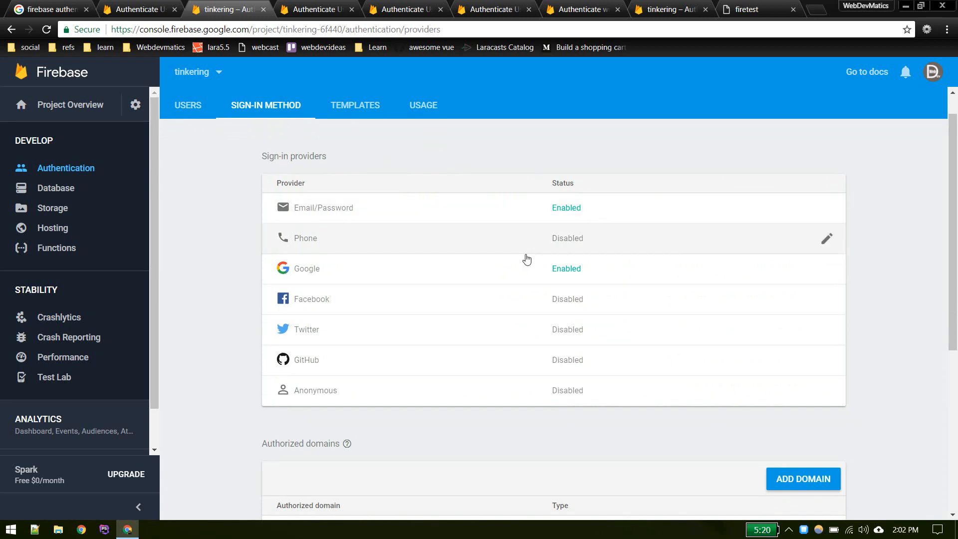
{"action": "mouse_move", "coordinate": [826, 269]}
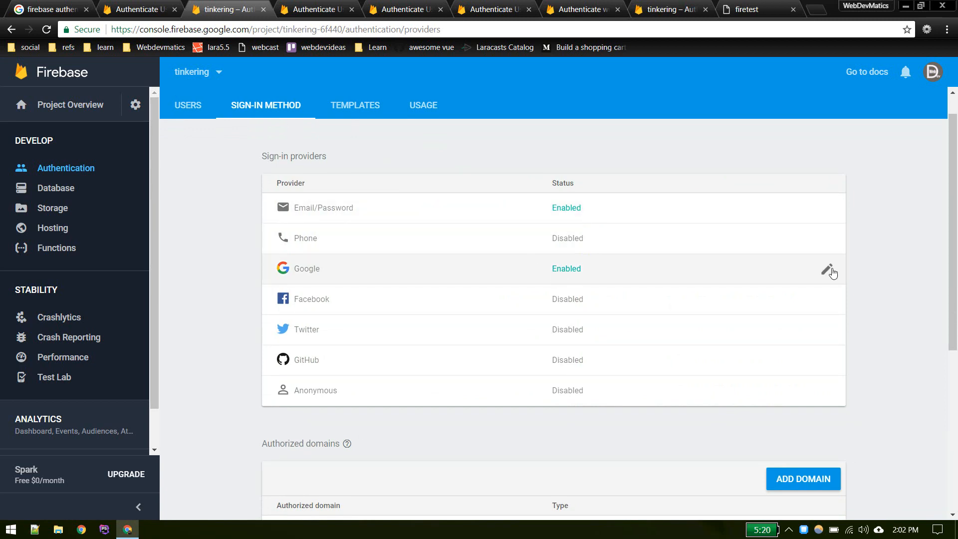
{"action": "left_click", "coordinate": [827, 269]}
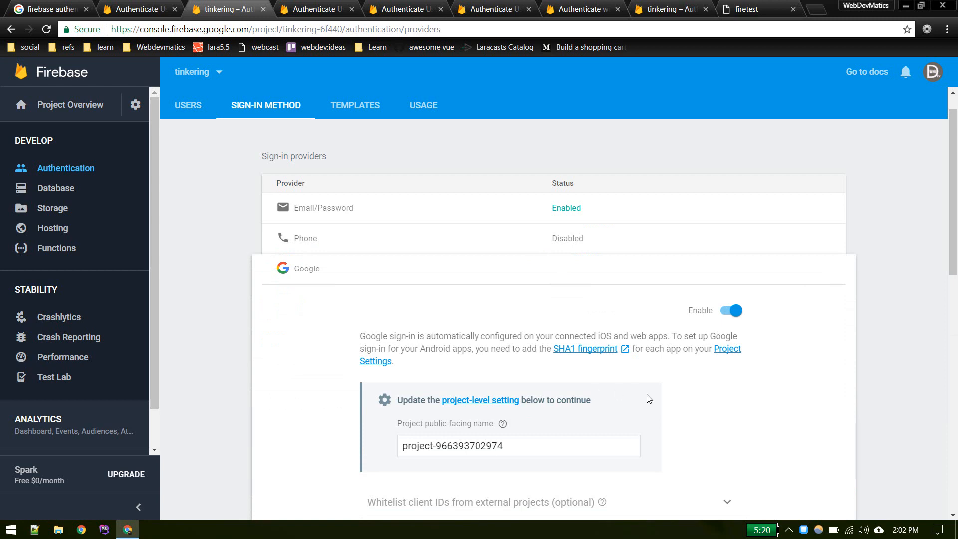
{"action": "scroll", "scroll_direction": "down", "scroll_amount": 3}
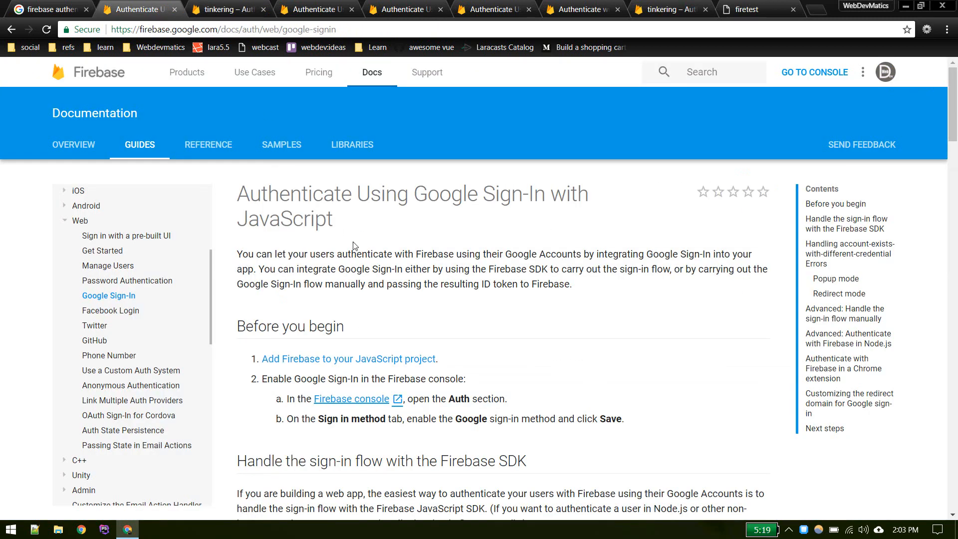
- Scroll the guide down to 'Handle the sign-in flow with the Firebase SDK'
{"action": "scroll", "scroll_direction": "down", "scroll_amount": 3}
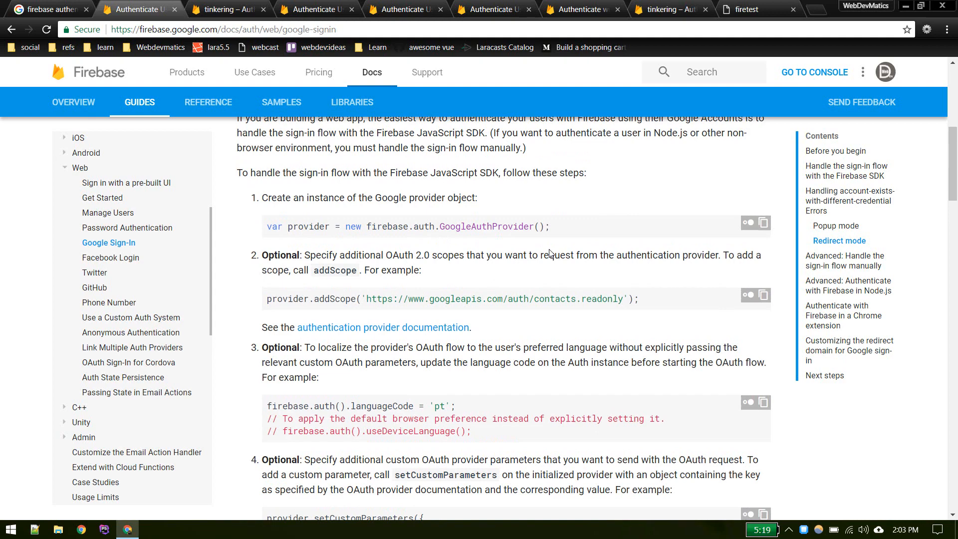
{"action": "mouse_move", "coordinate": [501, 226]}
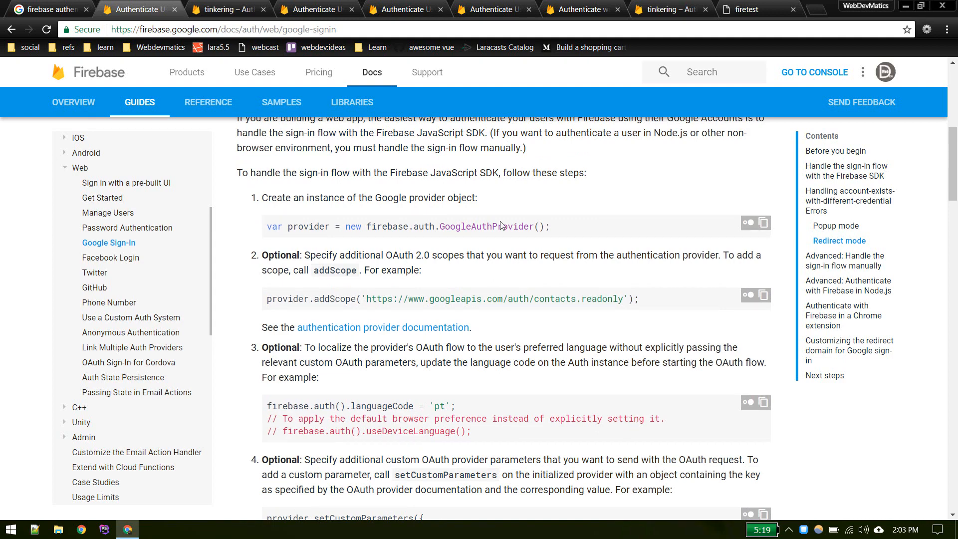
{"action": "left_click", "coordinate": [128, 530]}
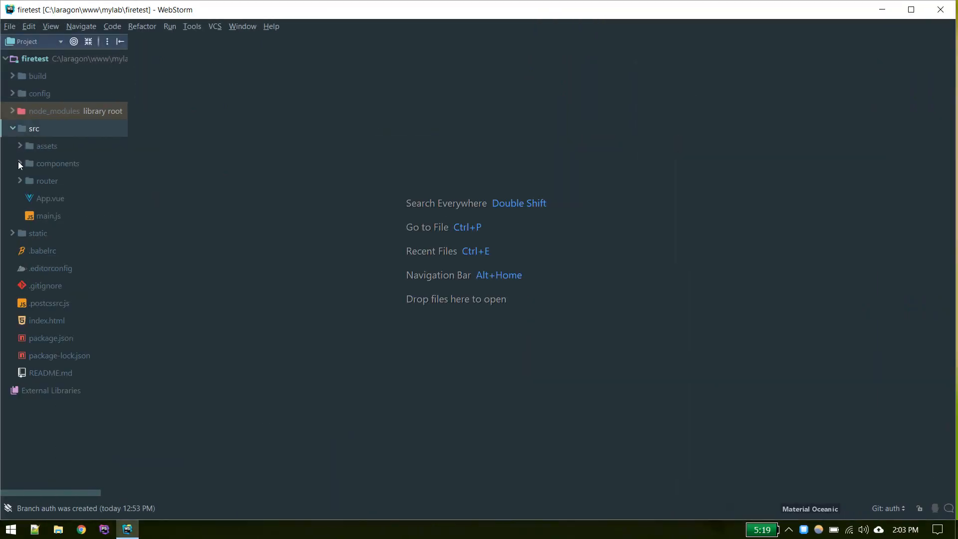
{"action": "left_click", "coordinate": [20, 163]}
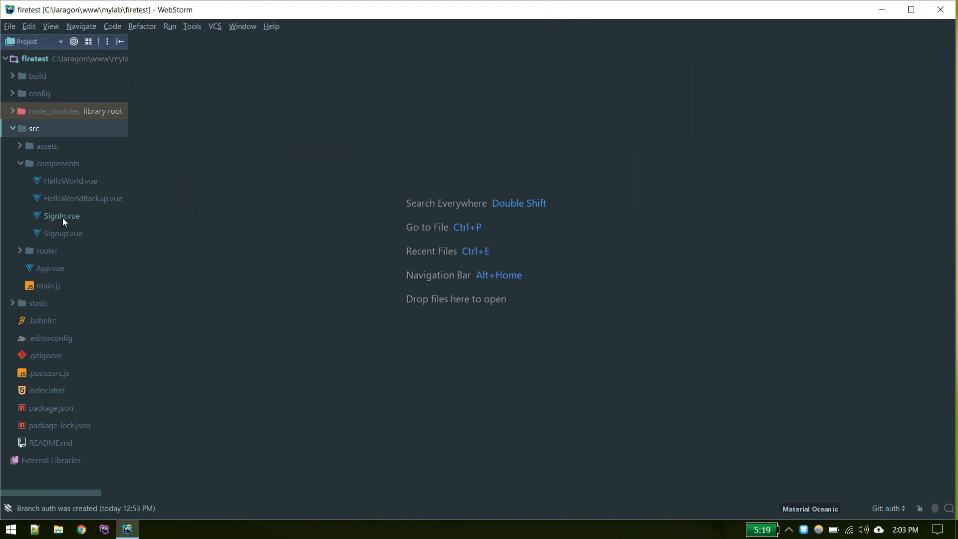
{"action": "double_click", "coordinate": [62, 215]}
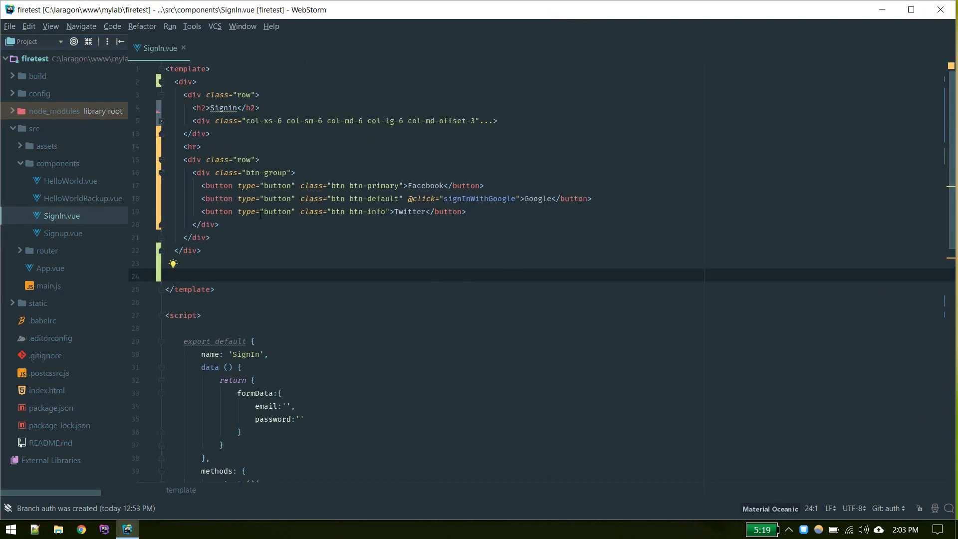
{"action": "left_click", "coordinate": [183, 160]}
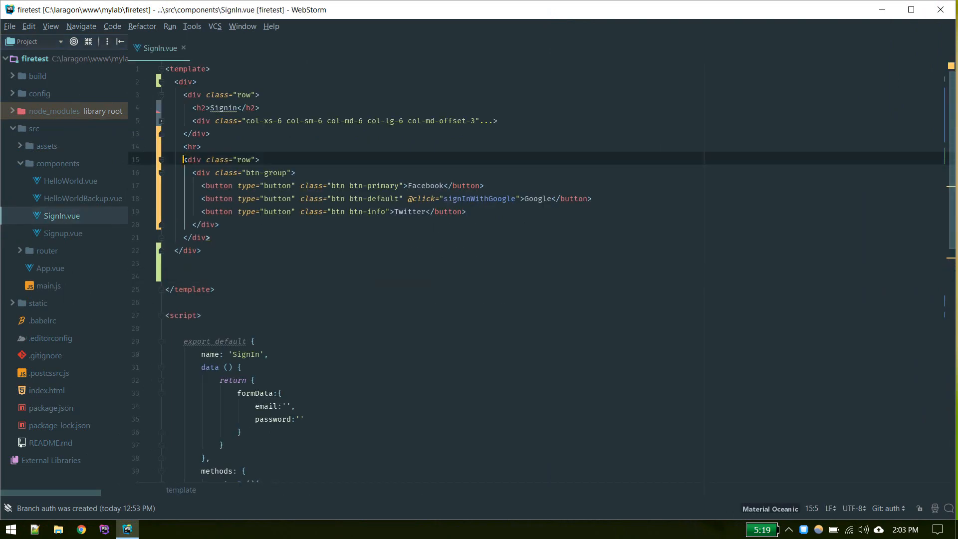
{"action": "left_click", "coordinate": [236, 237]}
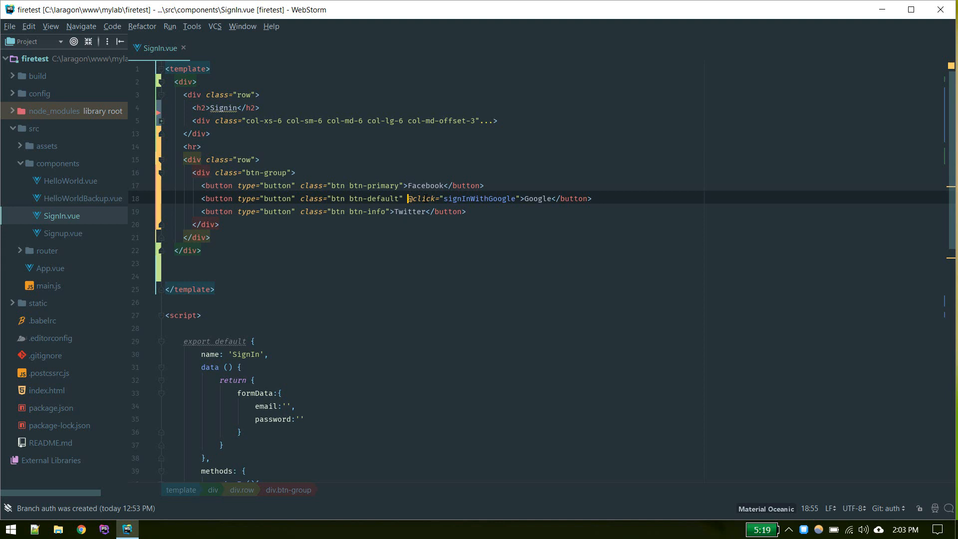
{"action": "double_click", "coordinate": [479, 198]}
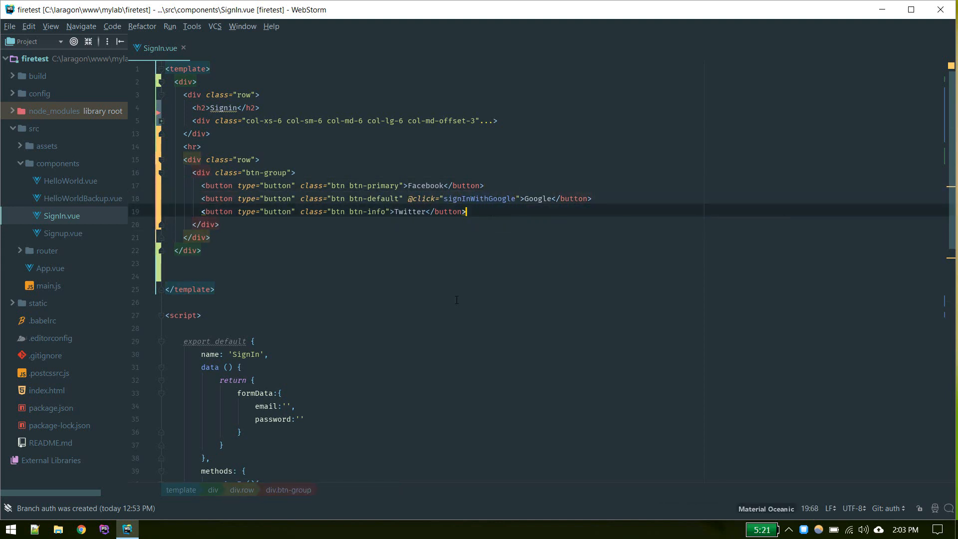
{"action": "scroll", "scroll_direction": "down", "scroll_amount": 3}
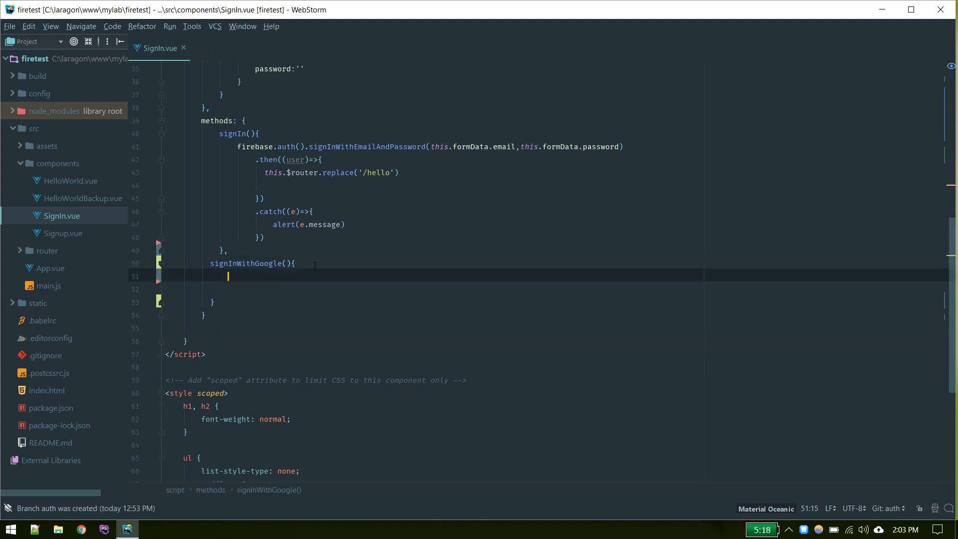
- Type 'let provider' inside the new signInWithGoogle method
{"action": "type", "text": "let p"}
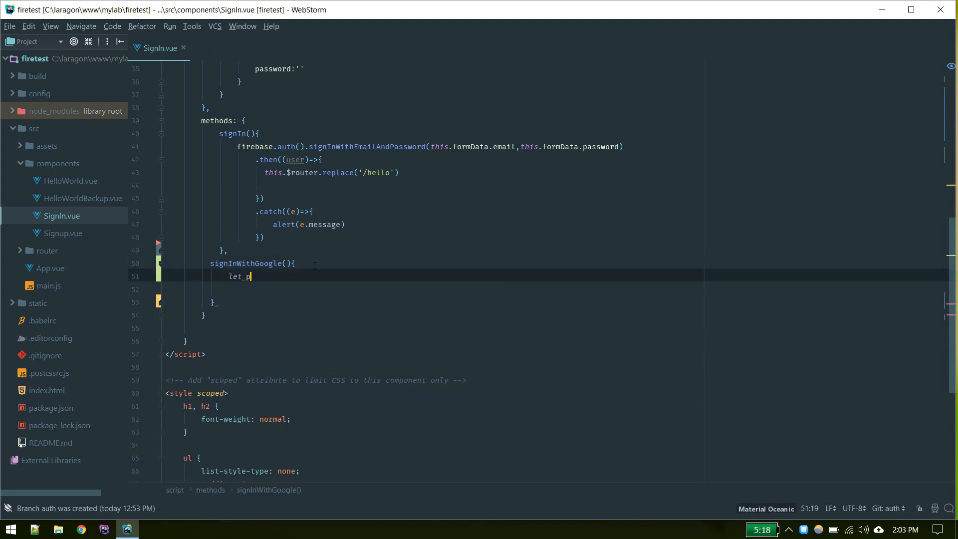
{"action": "type", "text": "rovider"}
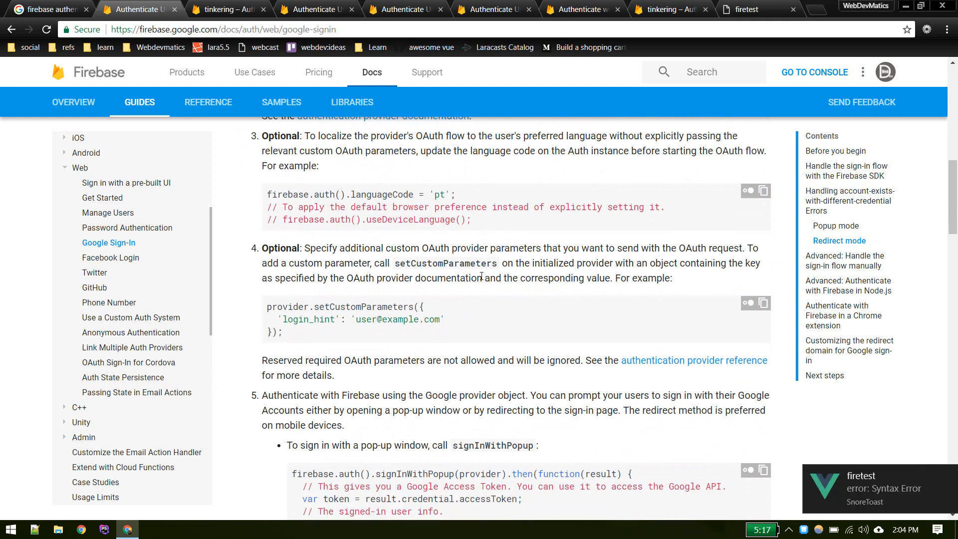
- Scroll past the signInWithPopup code to the signInWithRedirect and getRedirectResult examples
{"action": "scroll", "scroll_direction": "down", "scroll_amount": 3}
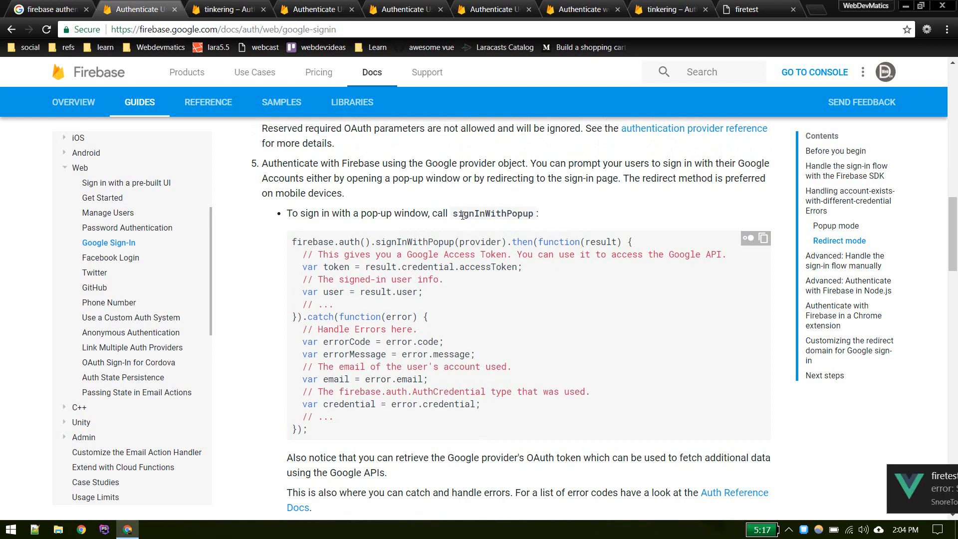
{"action": "scroll", "scroll_direction": "down", "scroll_amount": 3}
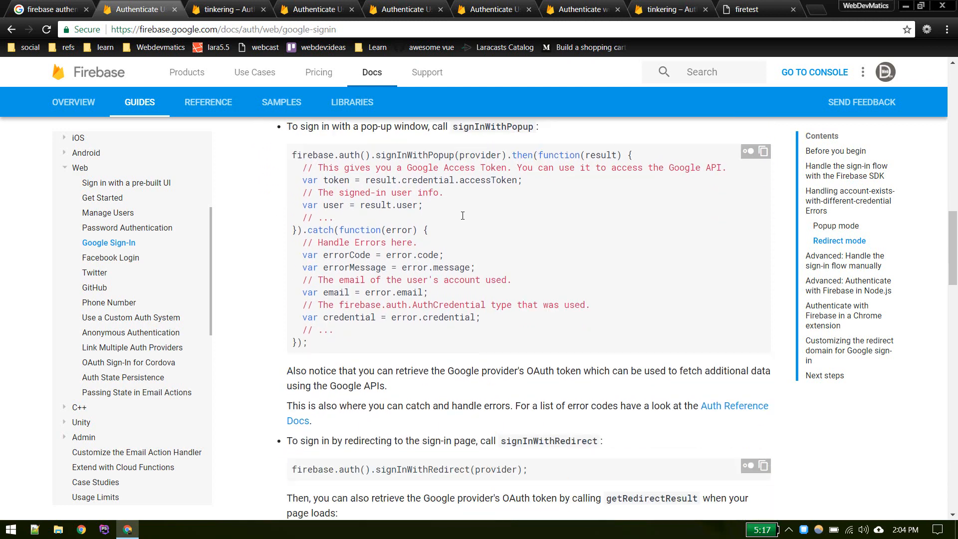
{"action": "scroll", "scroll_direction": "down", "scroll_amount": 3}
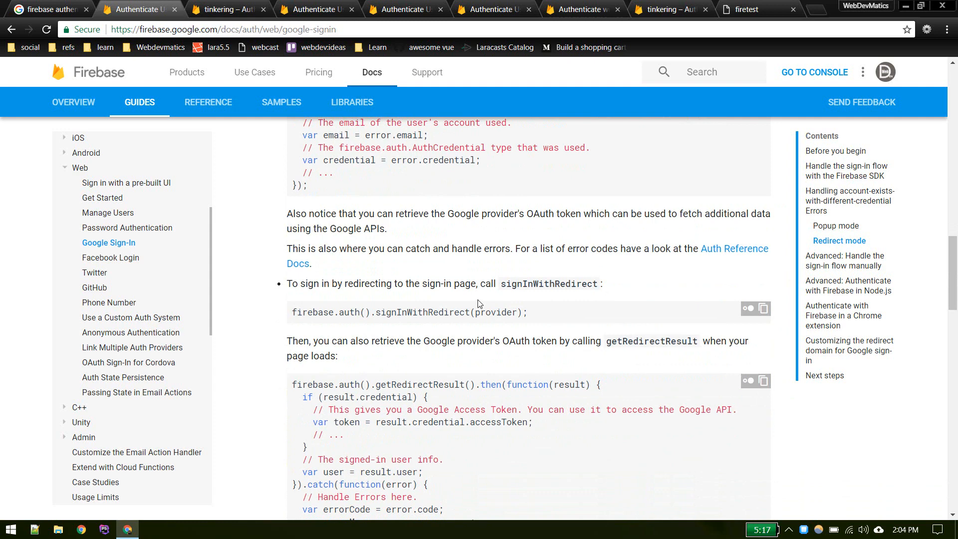
{"action": "mouse_move", "coordinate": [473, 323]}
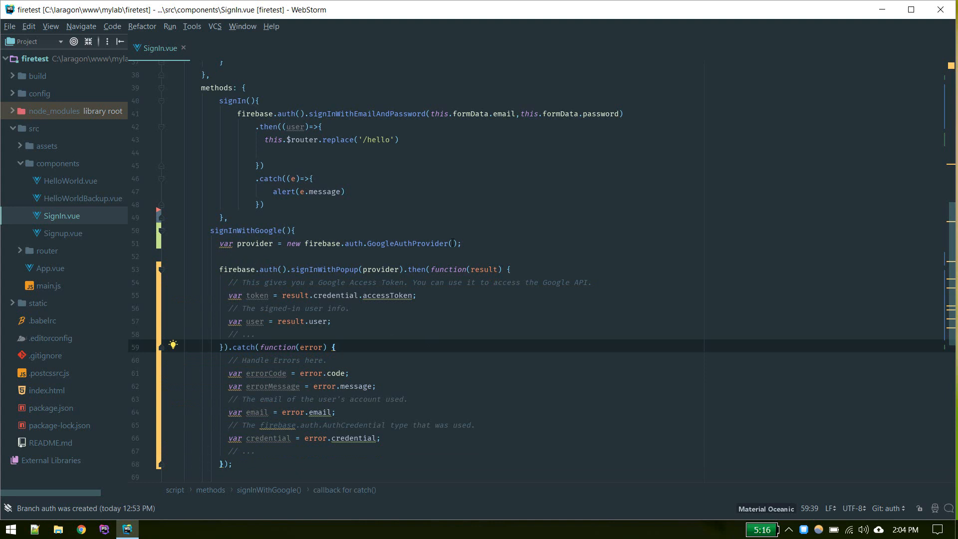
- Paste the GoogleAuthProvider and signInWithPopup then/catch snippet into signInWithGoogle
{"action": "double_click", "coordinate": [323, 269]}
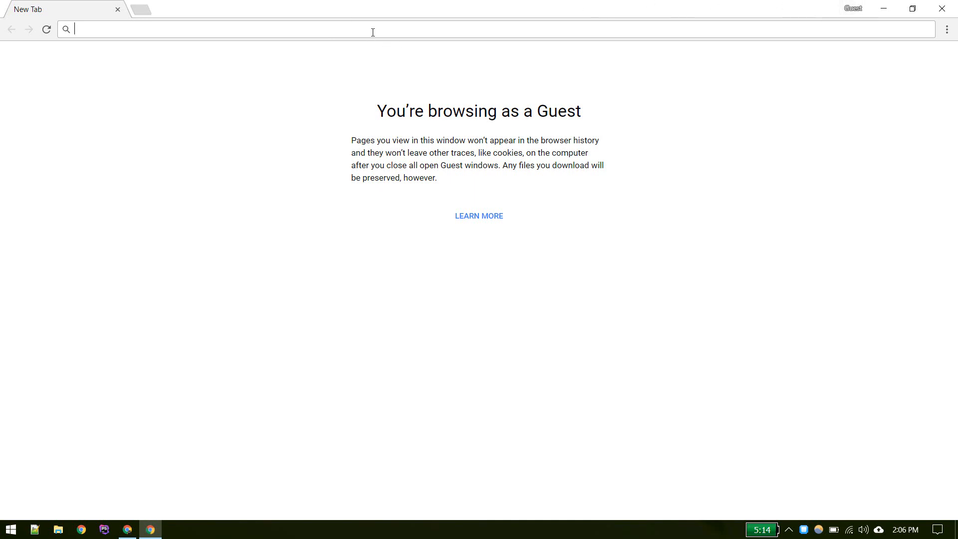
{"action": "type", "text": "http://localhost:8080/#/sign-in"}
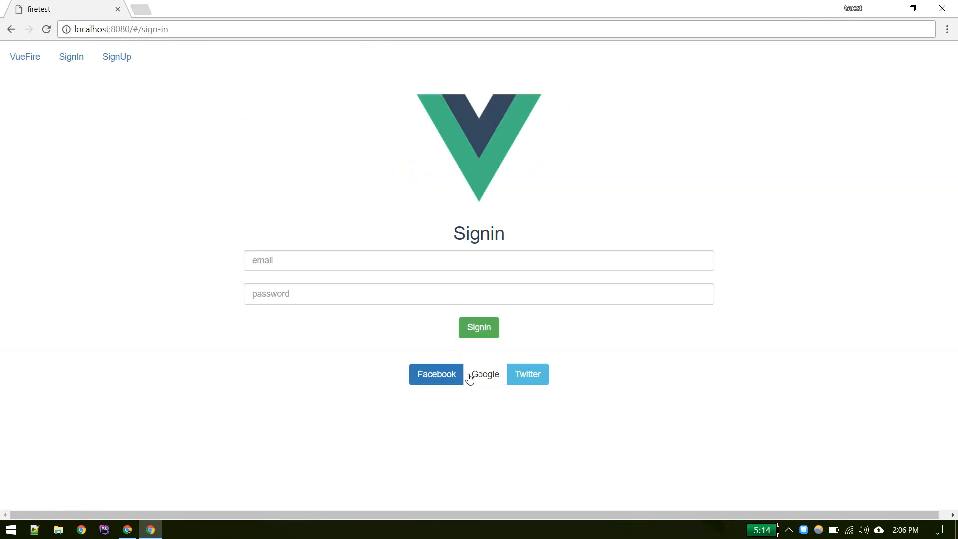
- Sign in through the Google popup with the 'webdevmatics' account
{"action": "left_click", "coordinate": [485, 374]}
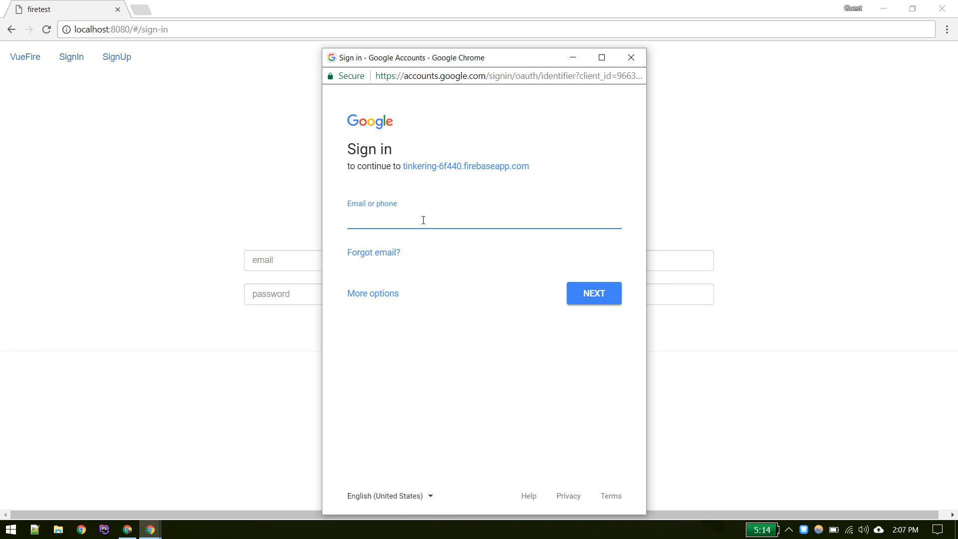
{"action": "type", "text": "webdev"}
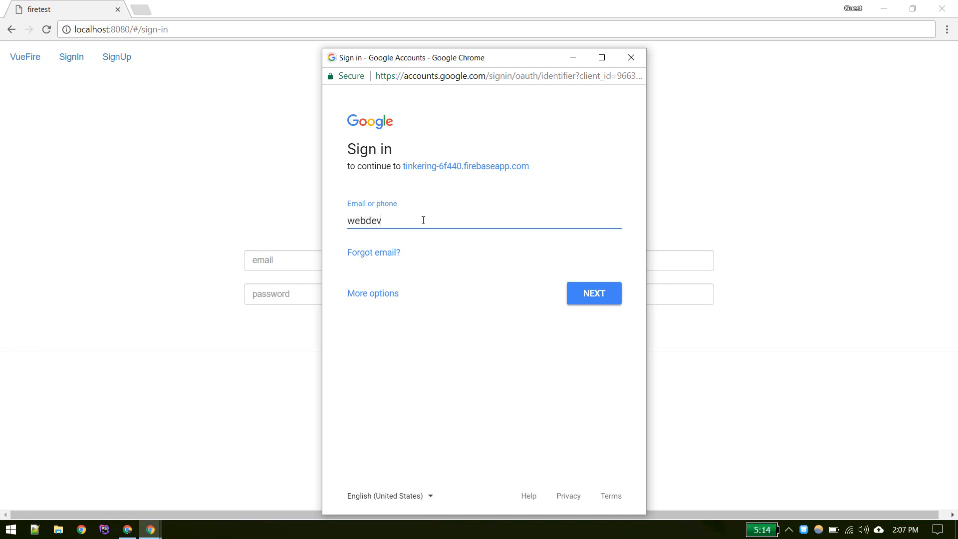
{"action": "type", "text": "matics"}
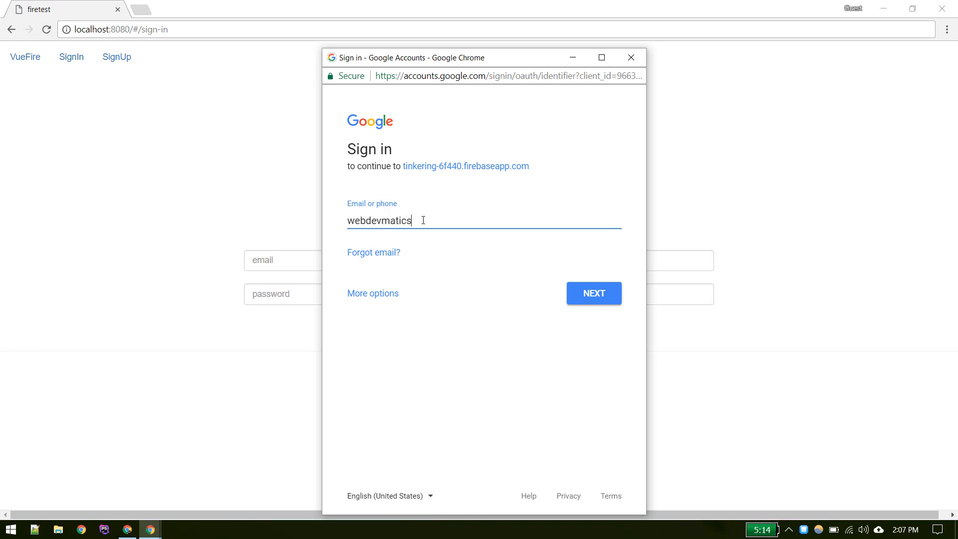
{"action": "left_click", "coordinate": [594, 293]}
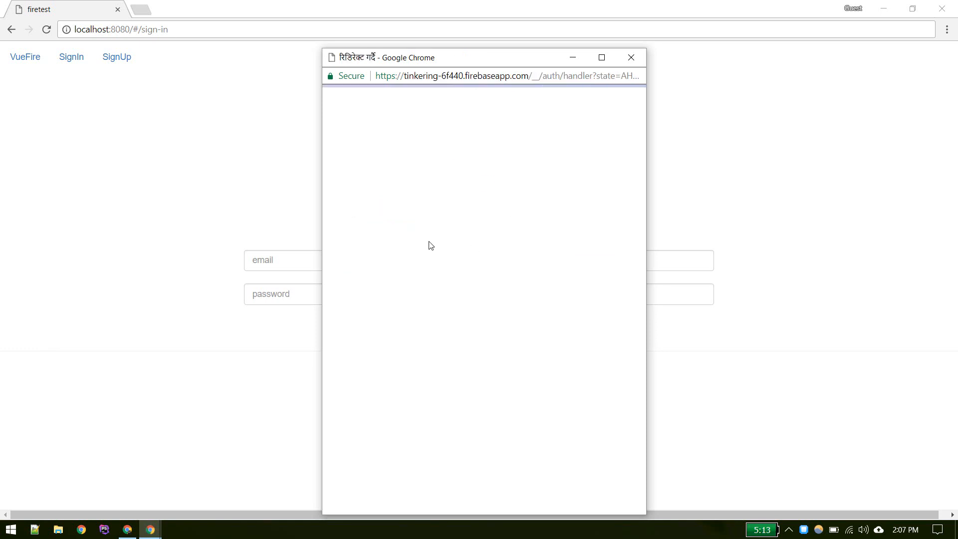
{"action": "left_click", "coordinate": [631, 57]}
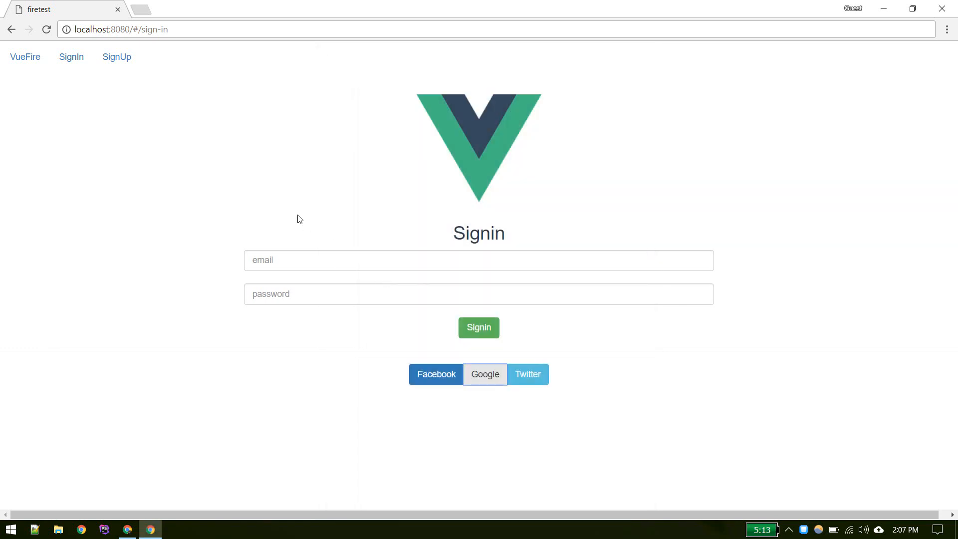
- Check the logged Google user in the DevTools console, then visit the hello page
{"action": "key", "text": "F12"}
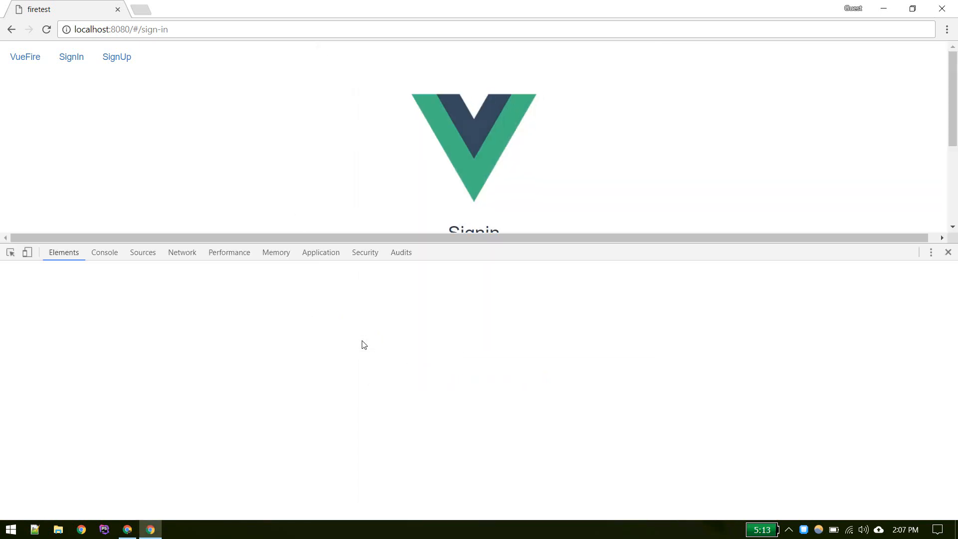
{"action": "left_click", "coordinate": [104, 252]}
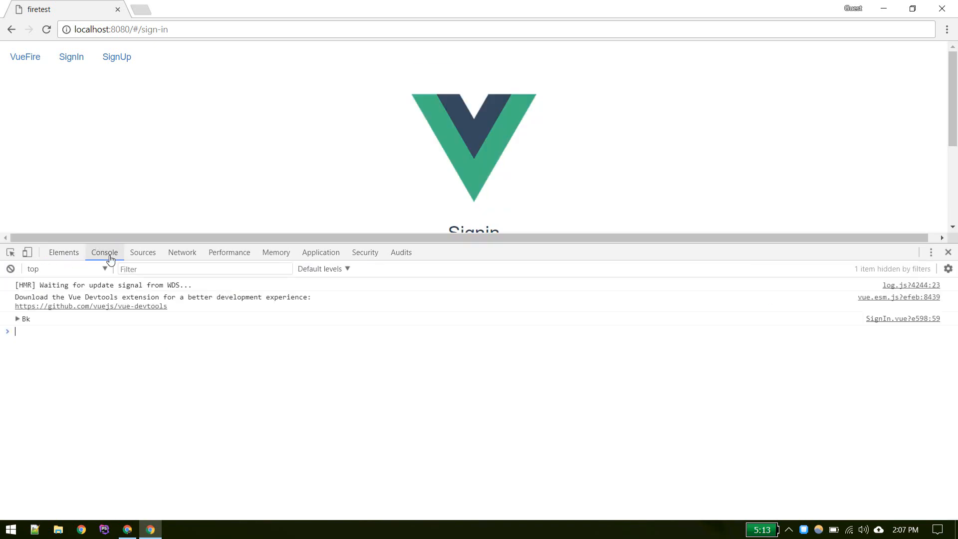
{"action": "left_click", "coordinate": [18, 318]}
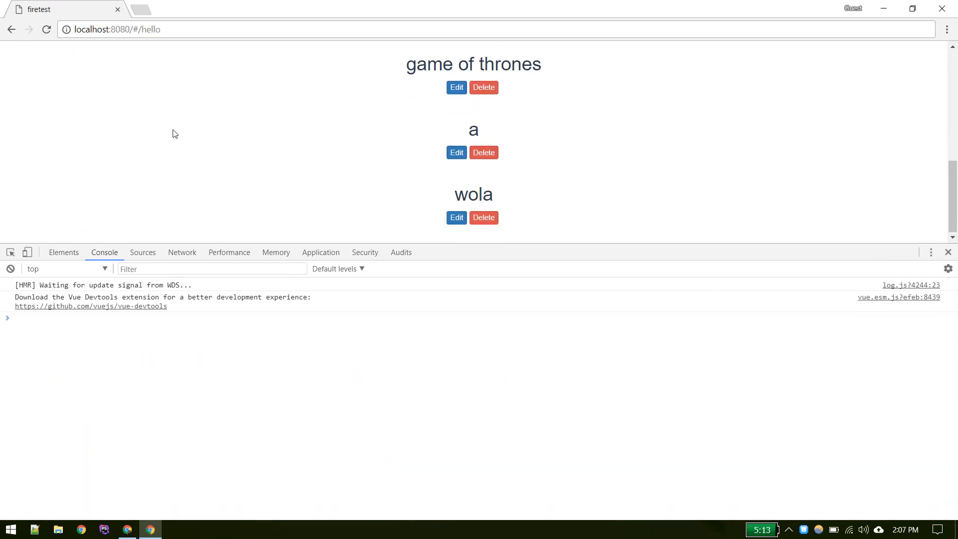
{"action": "left_click", "coordinate": [126, 529]}
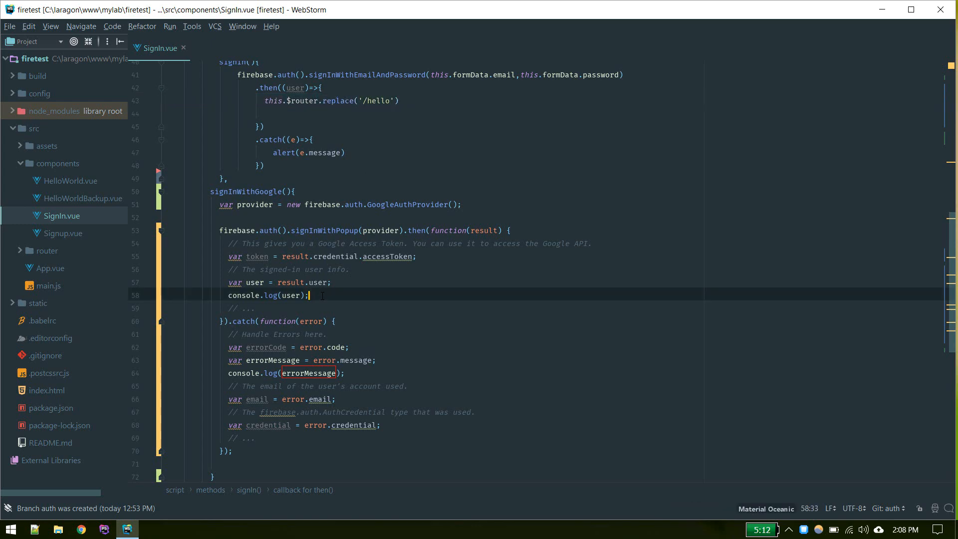
- Add this.$router.replace('/hello'); after console.log(user) and change function(result) to (result)=>
{"action": "type", "text": "this.$router.replace('/hello')"}
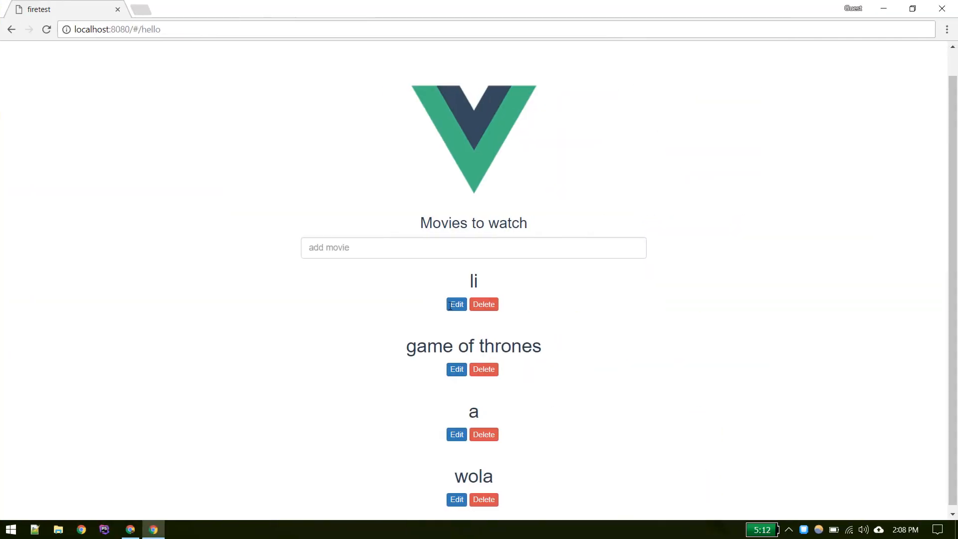
{"action": "left_click", "coordinate": [152, 529]}
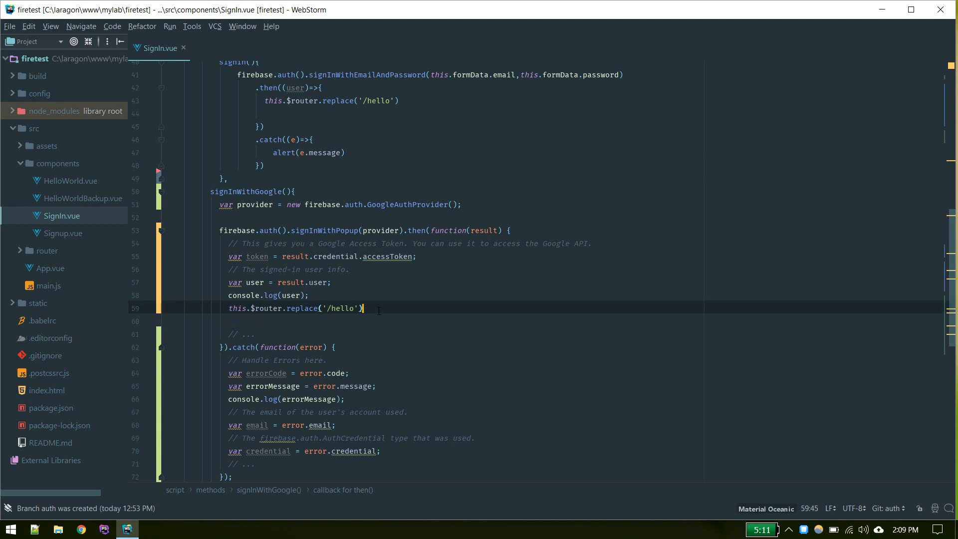
{"action": "type", "text": ";"}
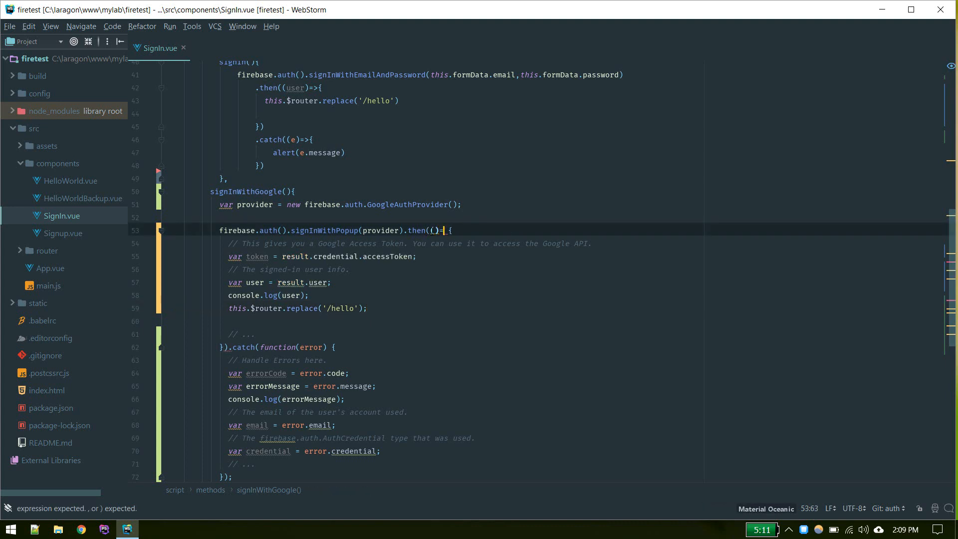
{"action": "type", "text": ">"}
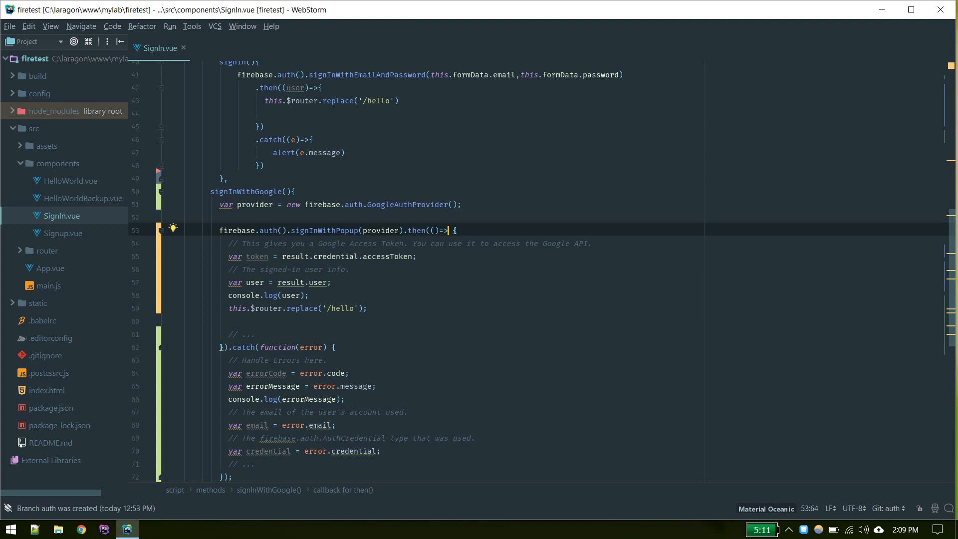
{"action": "type", "text": "result"}
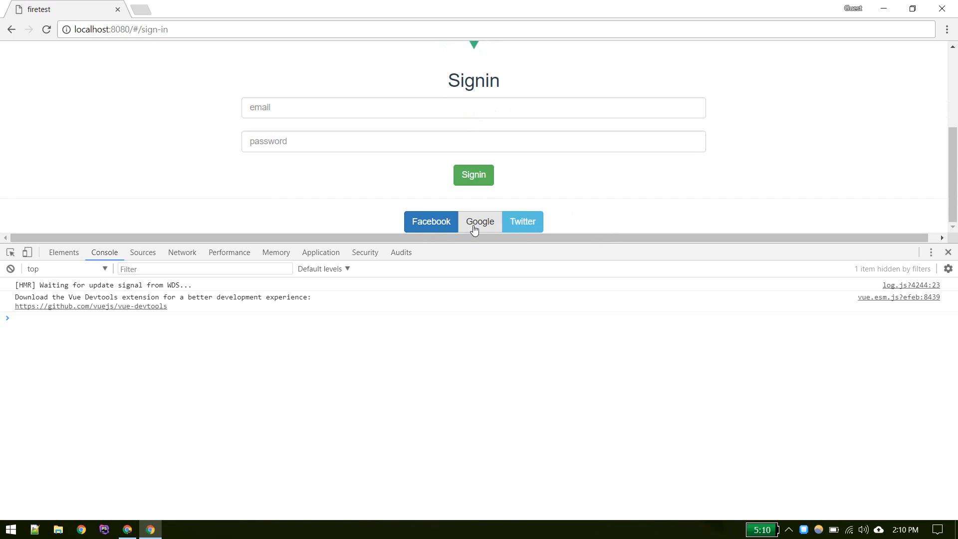
- Retry Google sign-in from the app's sign-in page
{"action": "left_click", "coordinate": [479, 221]}
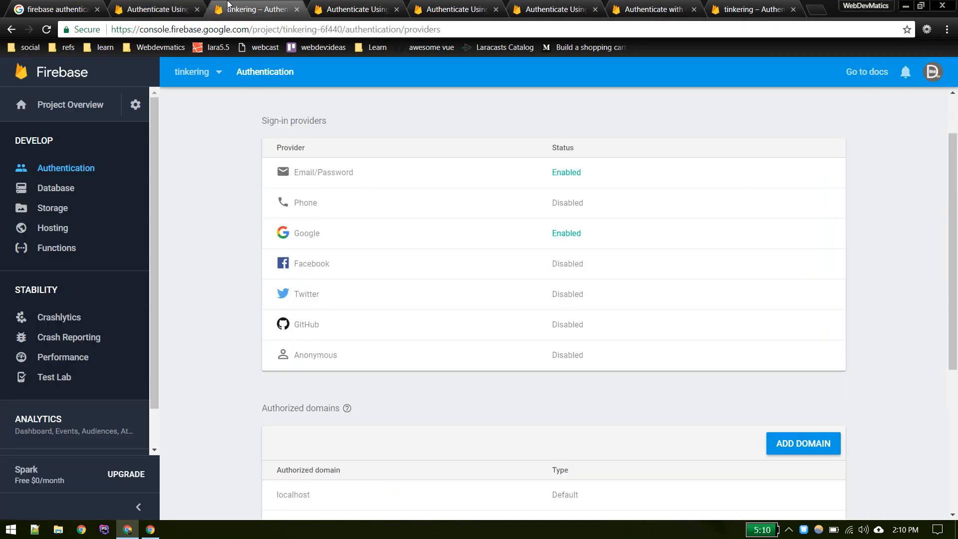
- Open Authentication > Users and select the new Google account's identifier
{"action": "left_click", "coordinate": [55, 188]}
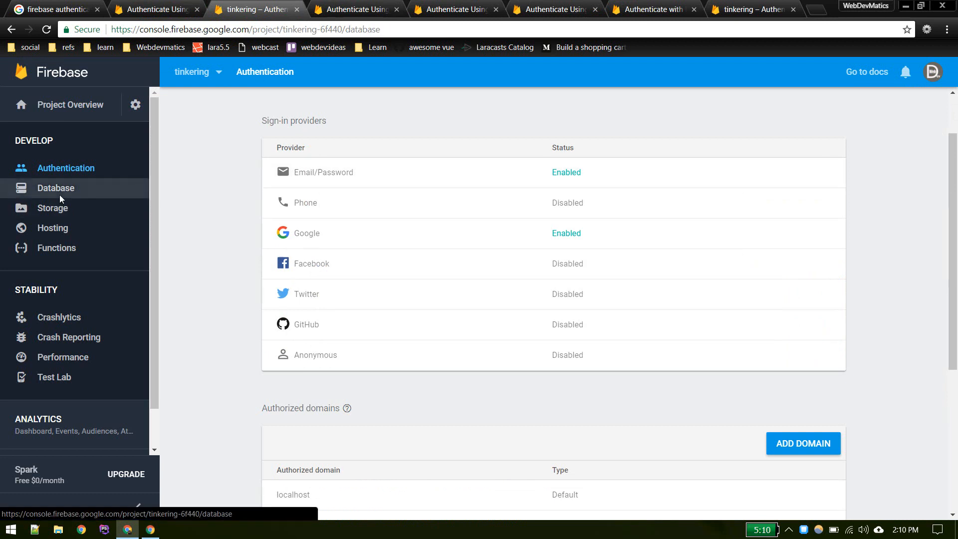
{"action": "left_click", "coordinate": [65, 167]}
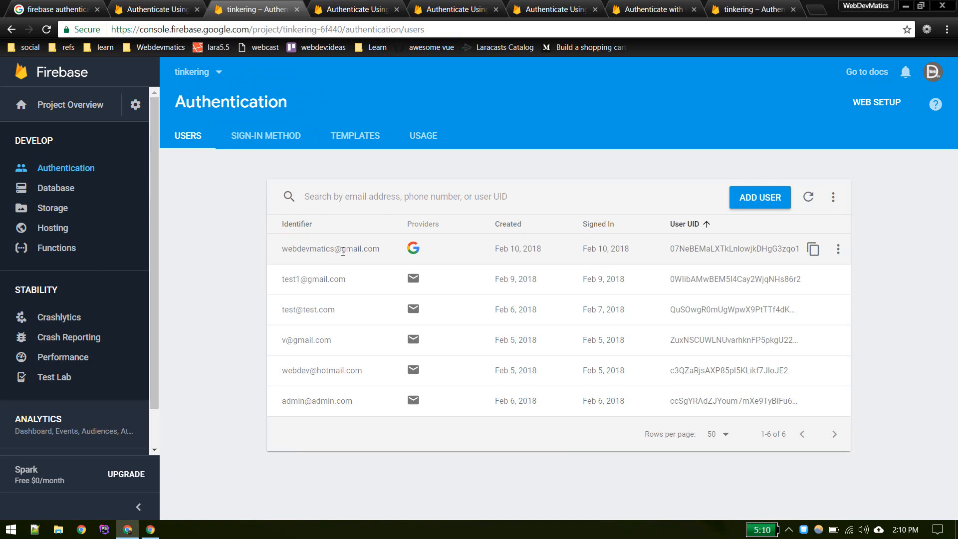
{"action": "double_click", "coordinate": [311, 249]}
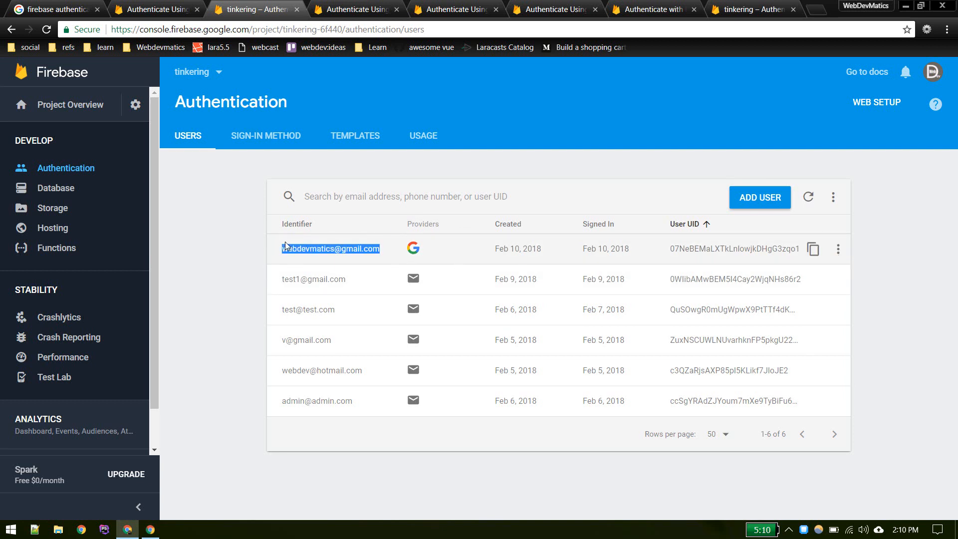
{"action": "left_click", "coordinate": [128, 529]}
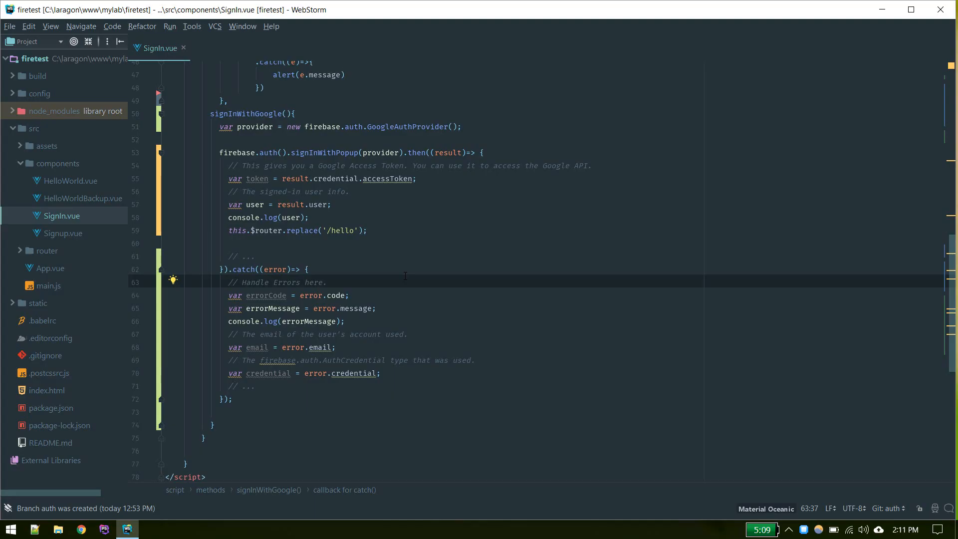
- Select the function keyword in signInWithGoogle's .catch handler to convert it to an arrow function
{"action": "double_click", "coordinate": [324, 152]}
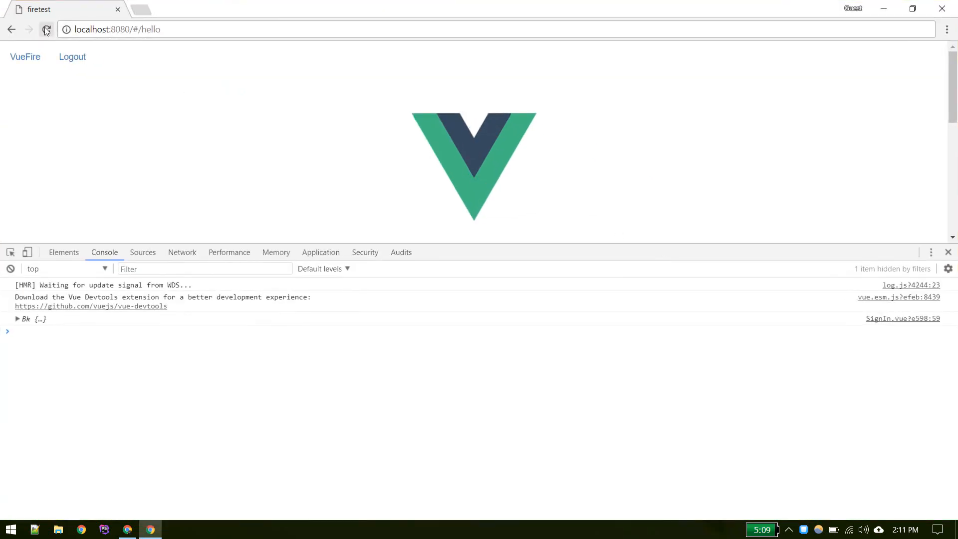
- Return to the sign-in page and sign in with Google
{"action": "left_click", "coordinate": [71, 56]}
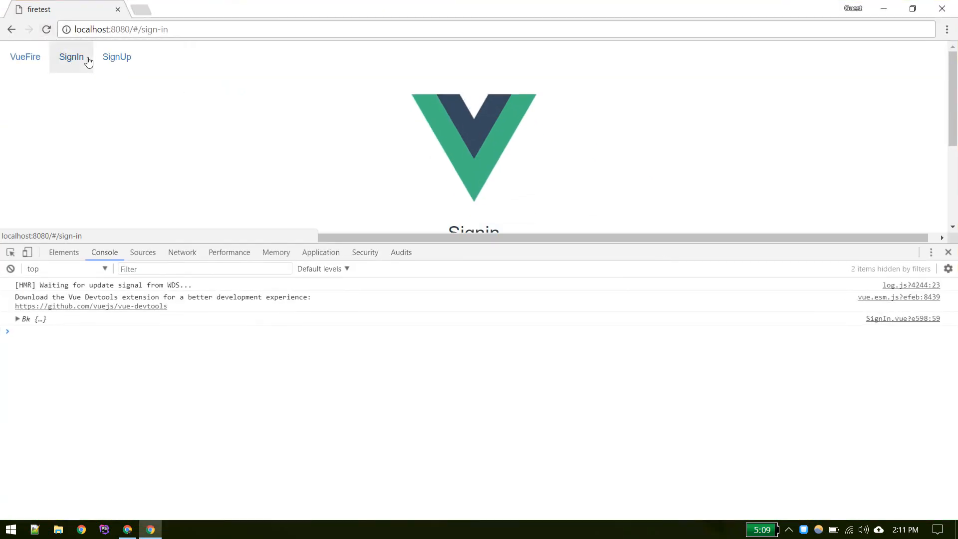
{"action": "scroll", "scroll_direction": "down", "scroll_amount": 3}
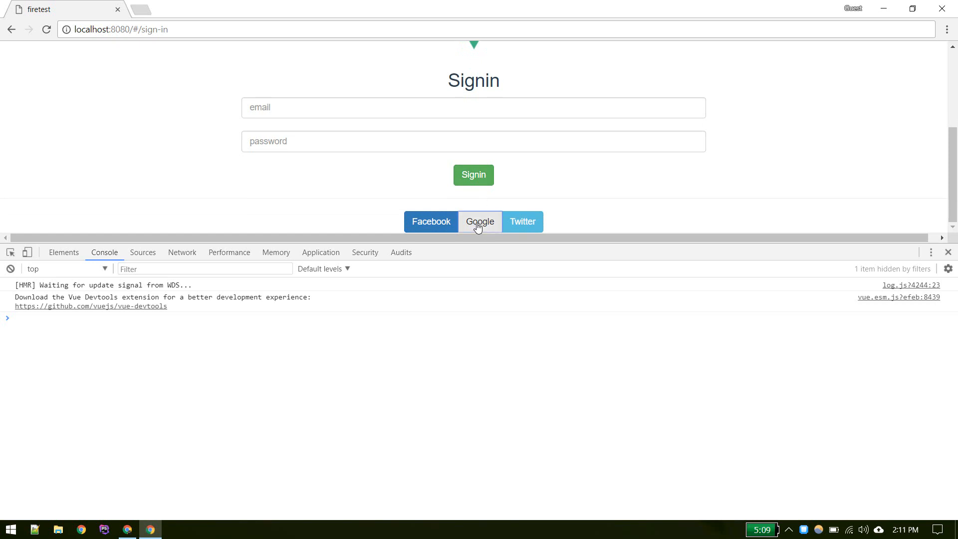
{"action": "left_click", "coordinate": [479, 222]}
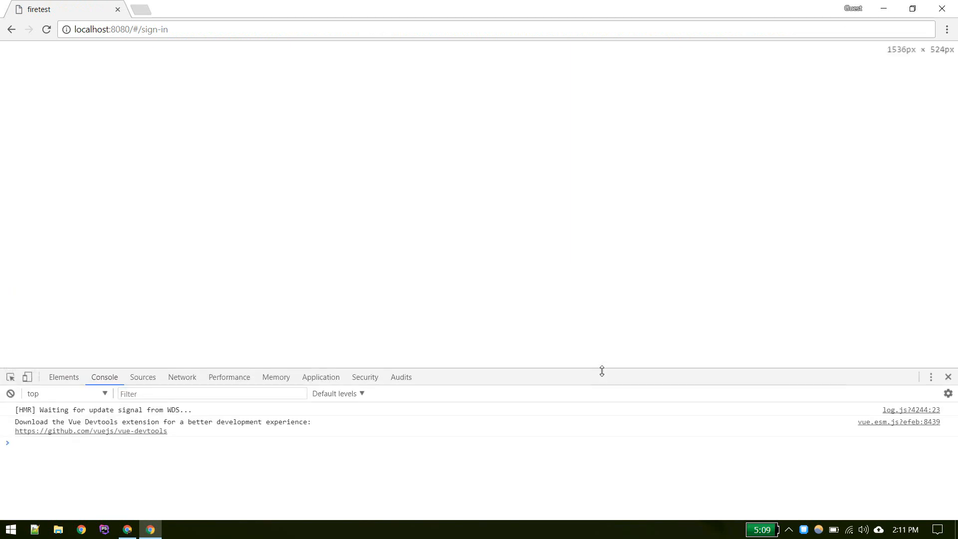
{"action": "mouse_move", "coordinate": [368, 197]}
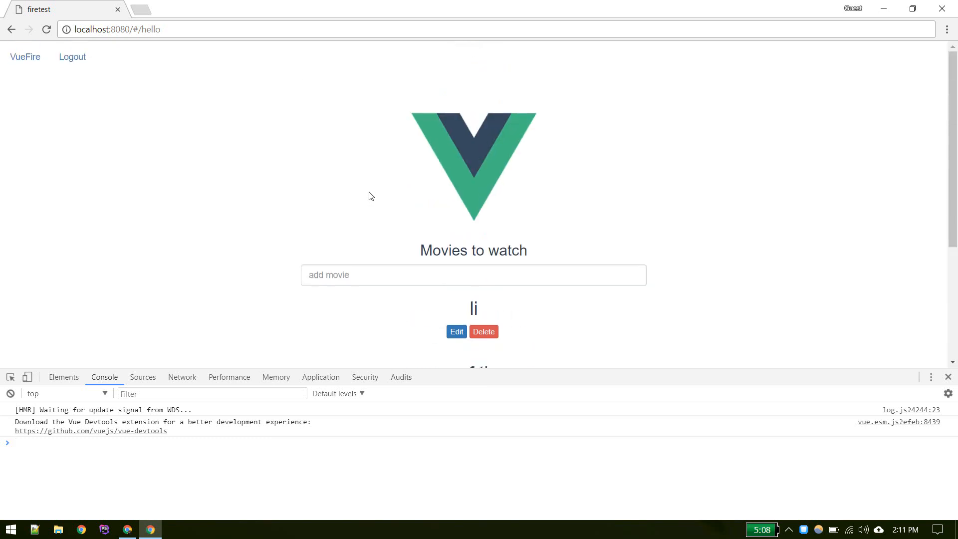
- Scroll the landed hello movies page, then return to the sign-in code in WebStorm
{"action": "scroll", "scroll_direction": "down", "scroll_amount": 3}
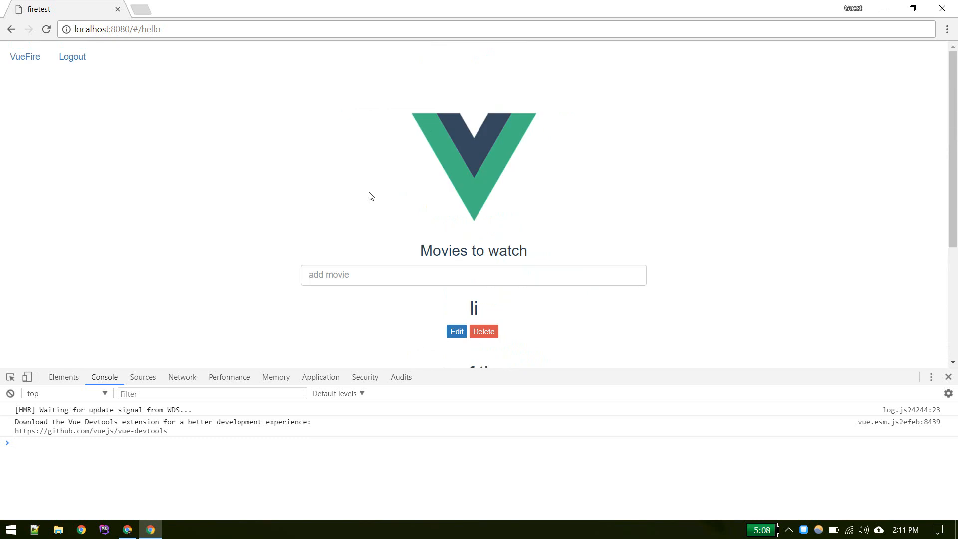
{"action": "scroll", "scroll_direction": "down", "scroll_amount": 3}
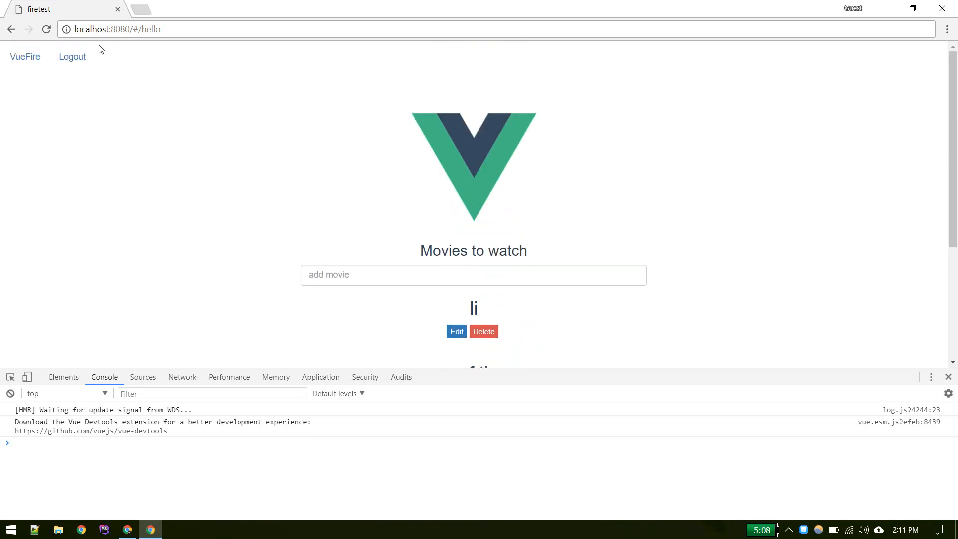
{"action": "mouse_move", "coordinate": [330, 200]}
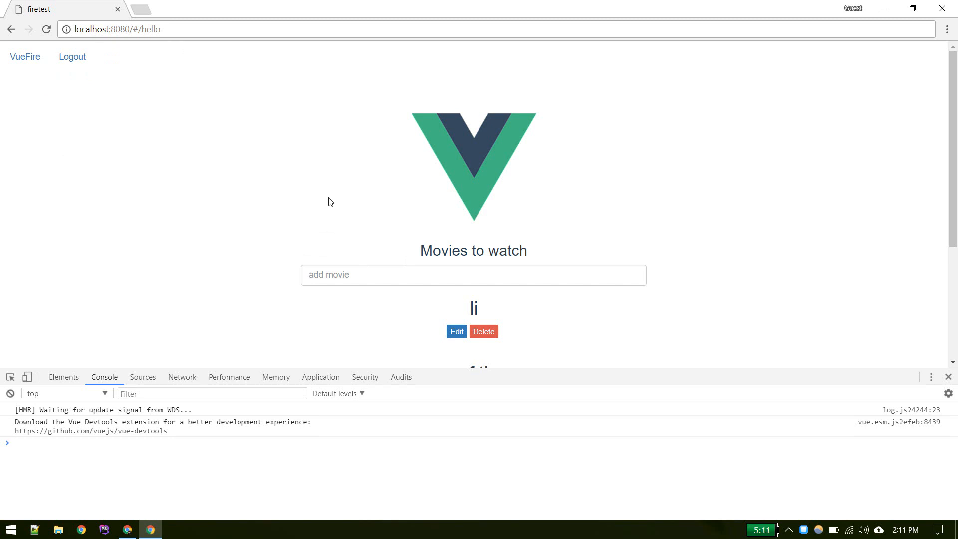
{"action": "mouse_move", "coordinate": [282, 294]}
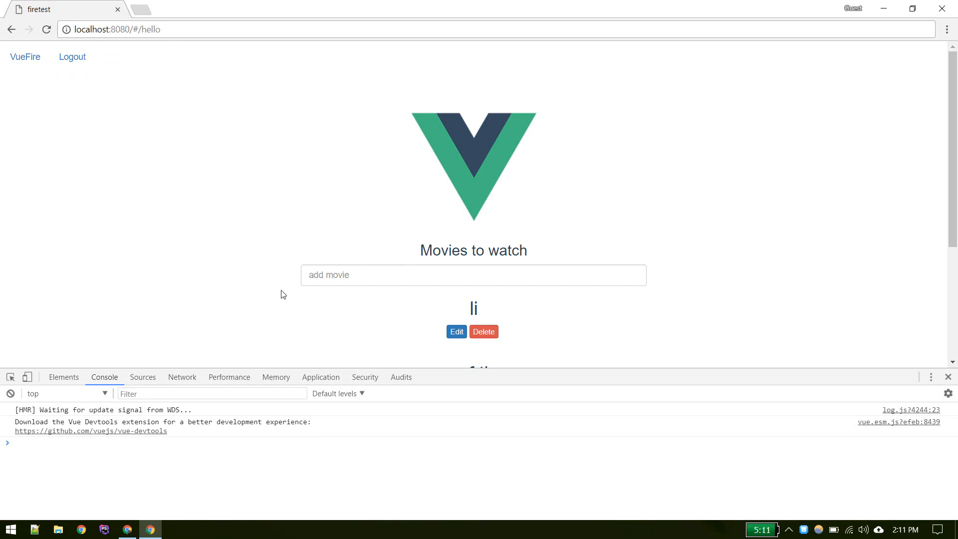
{"action": "left_click", "coordinate": [128, 528]}
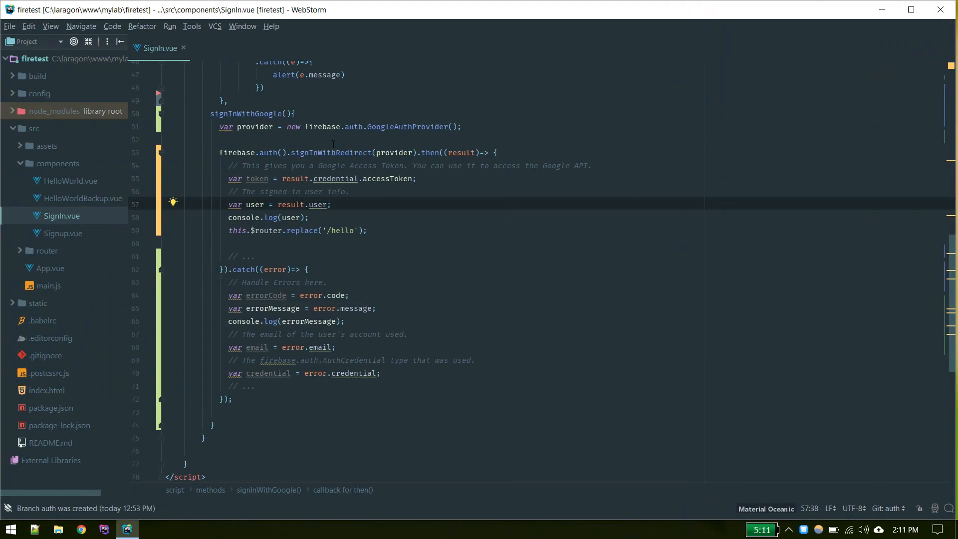